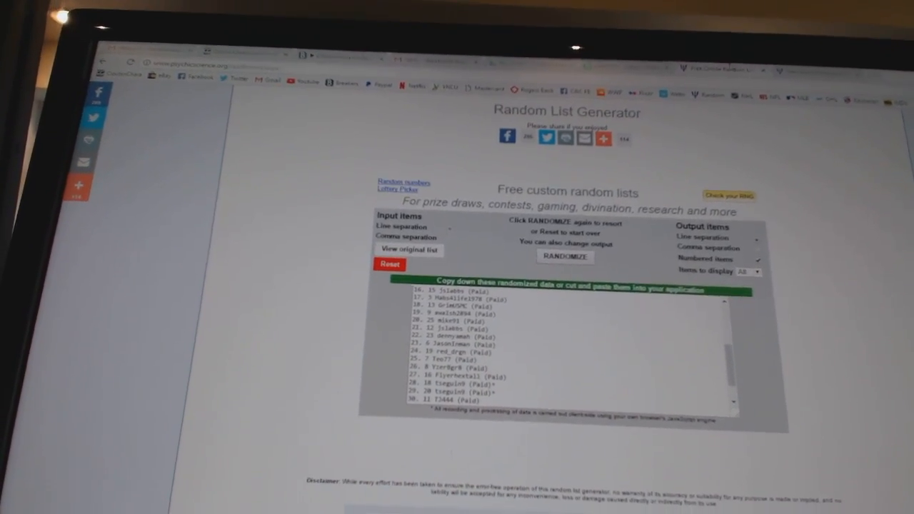
Reshuffle the paid-entrant participant list, then randomize the city-name team list
scroll("down", 3)
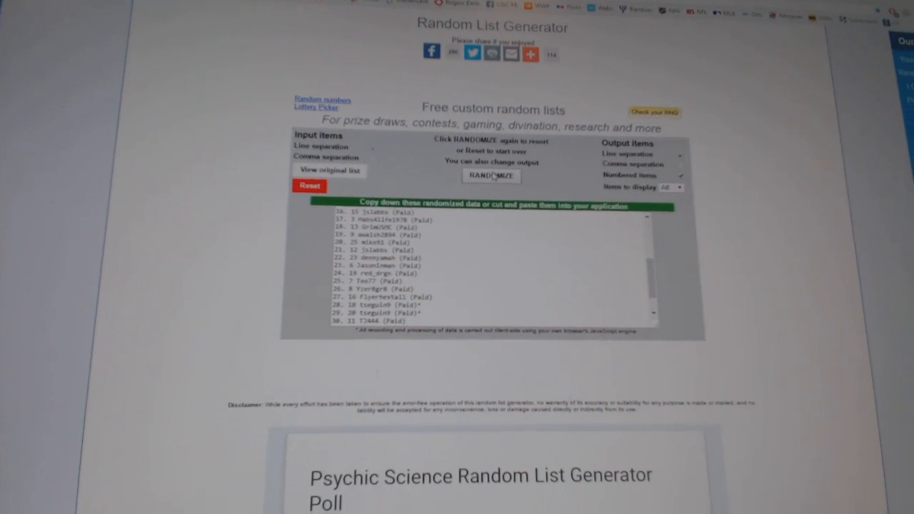
left_click(491, 177)
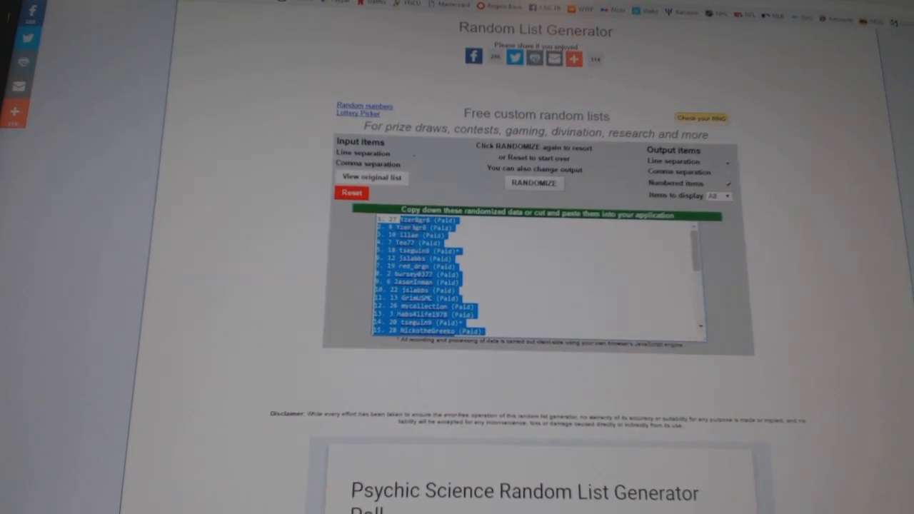
left_click(534, 183)
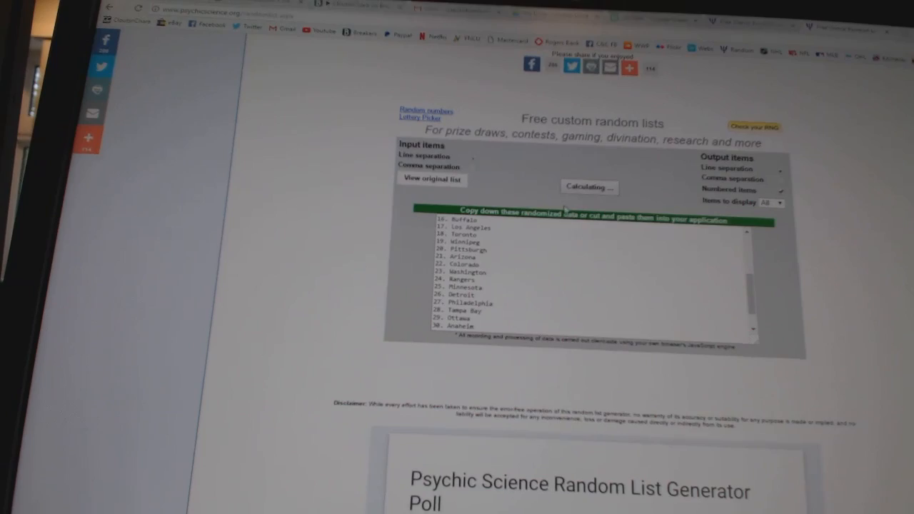